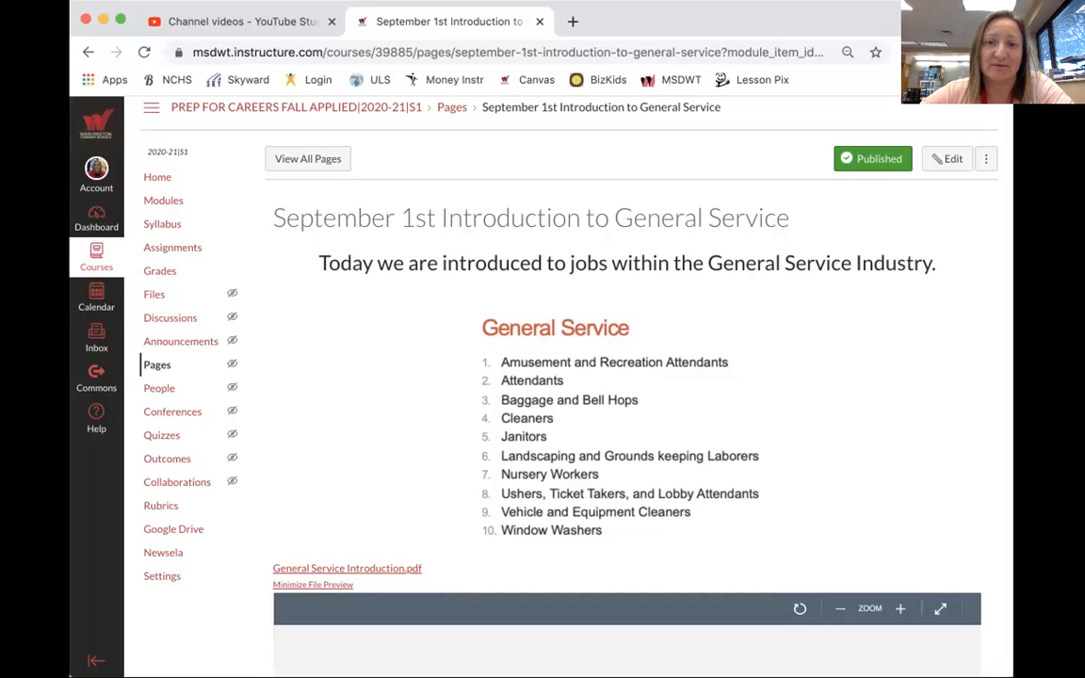
Expand the General Service Introduction PDF to full screen and scroll through its first page
scroll(down, 3)
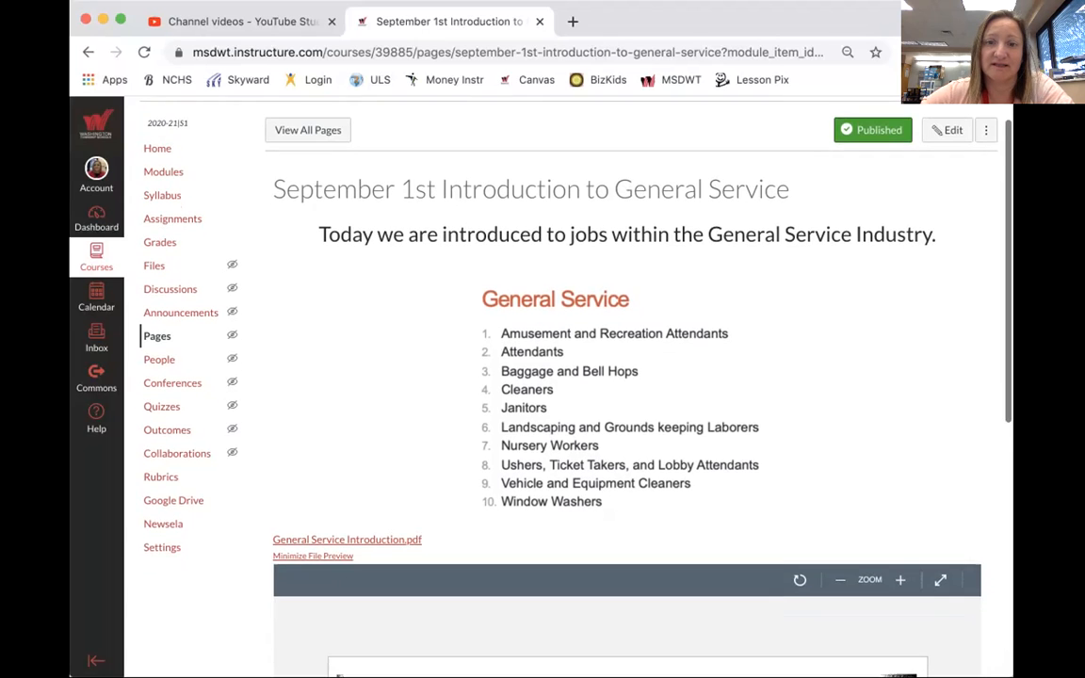
scroll(down, 3)
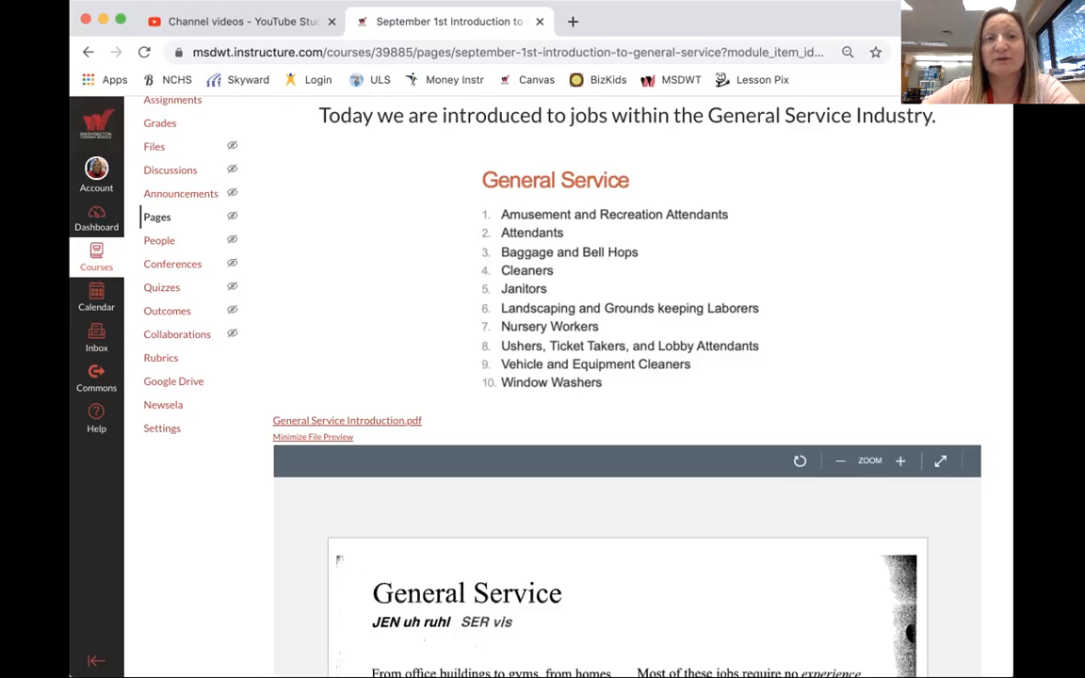
scroll(down, 3)
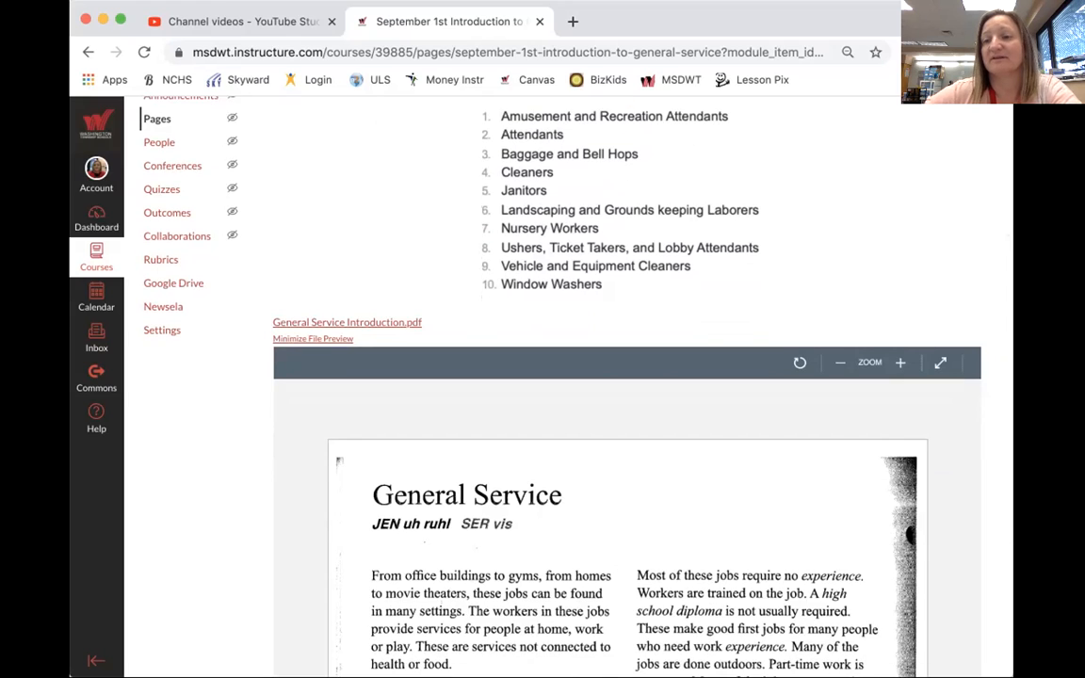
click(938, 362)
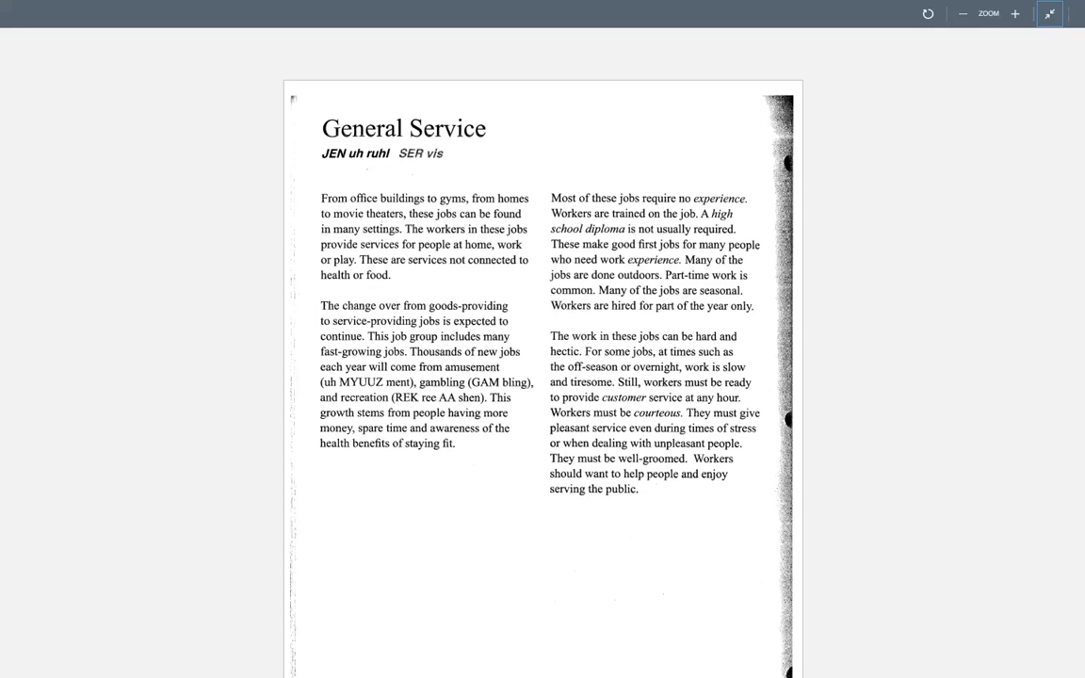
scroll(down, 3)
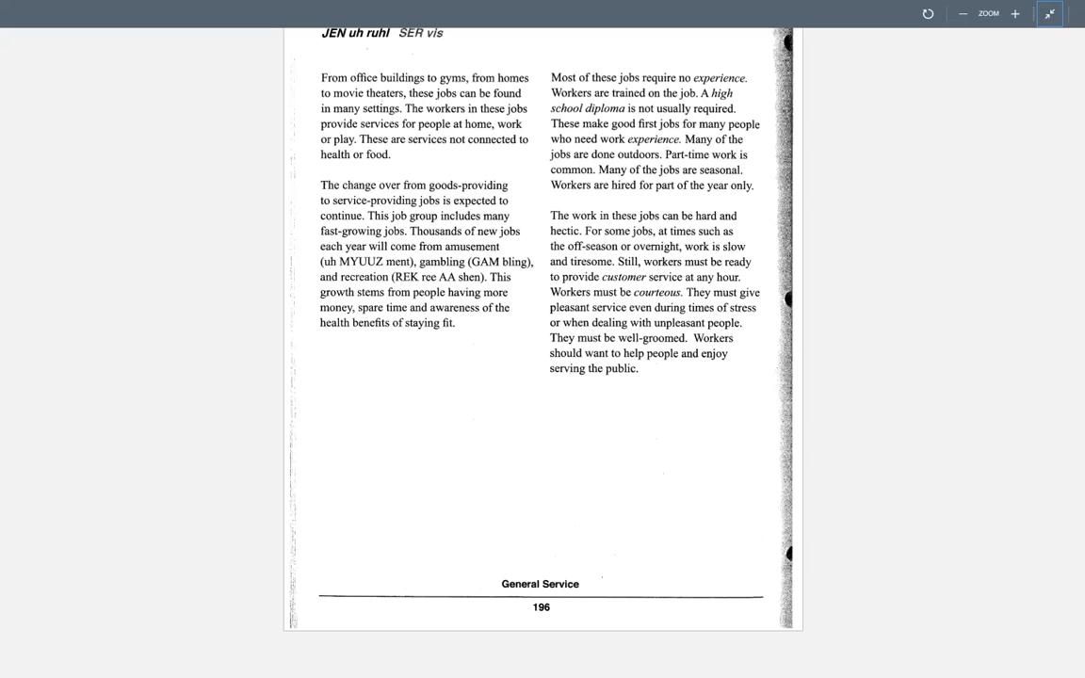
Exit full-screen and scroll back to the September 1st General Service course page
scroll(down, 3)
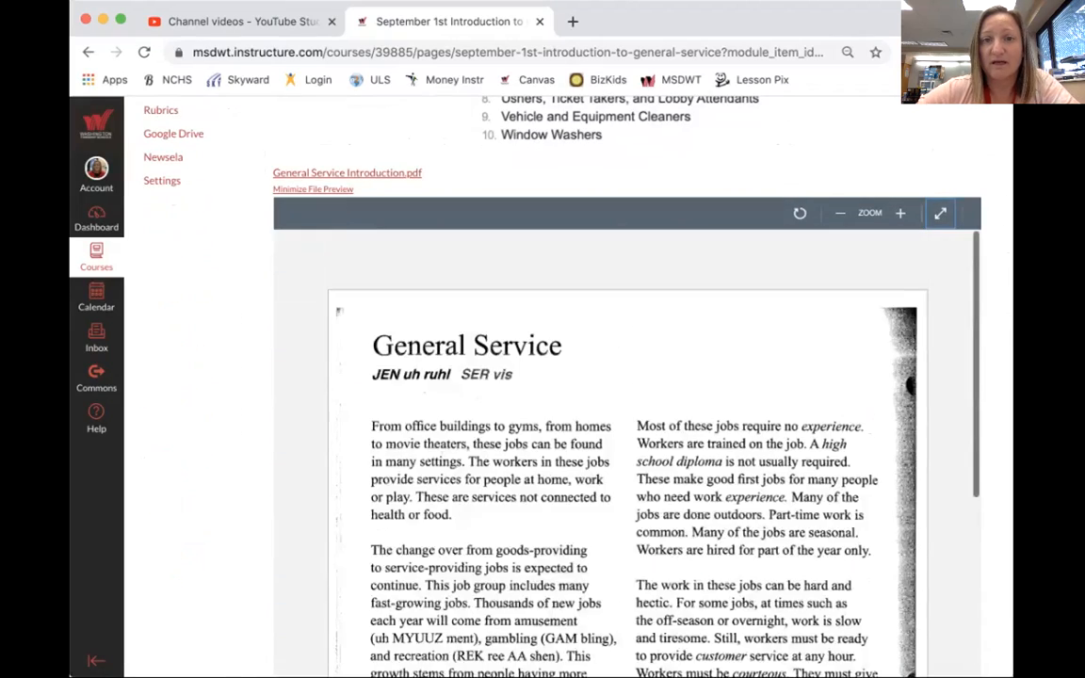
scroll(down, 3)
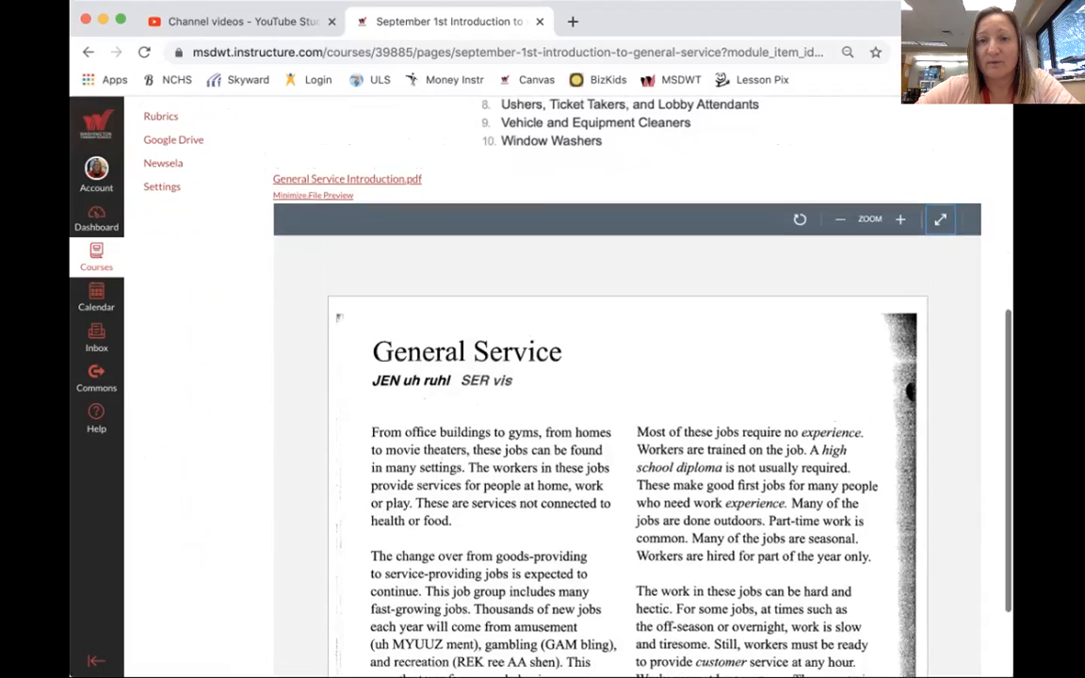
scroll(up, 3)
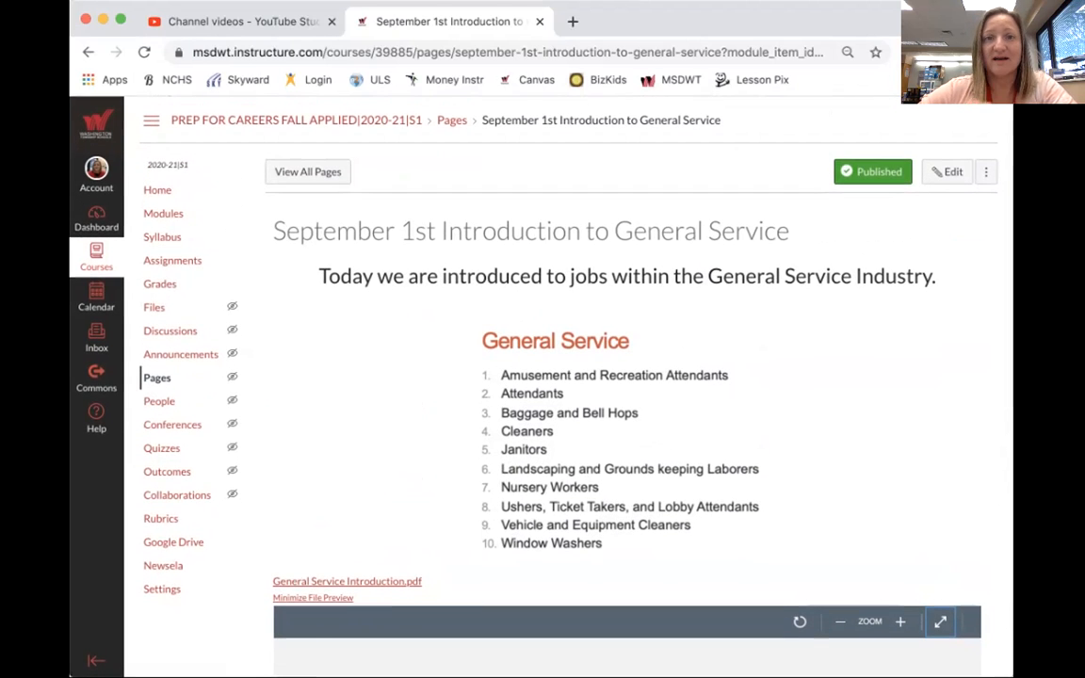